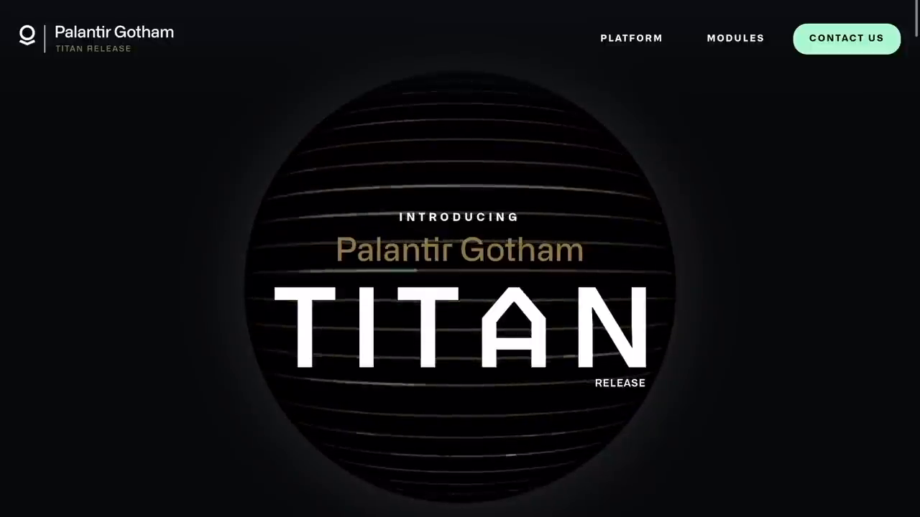
Step: Scroll the Titan release page from the intro through Platform Upgrade to the COO quote
{"action": "scroll", "scroll_direction": "down", "scroll_amount": 3}
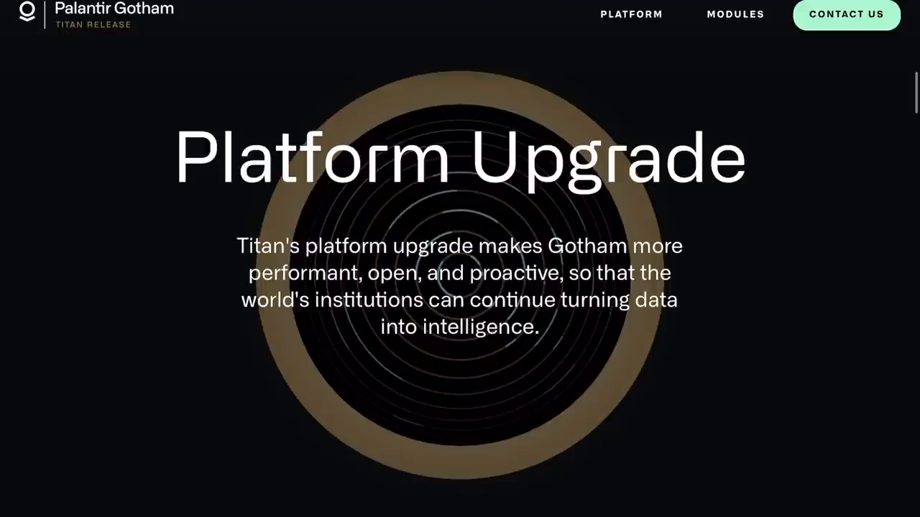
{"action": "scroll", "scroll_direction": "down", "scroll_amount": 3}
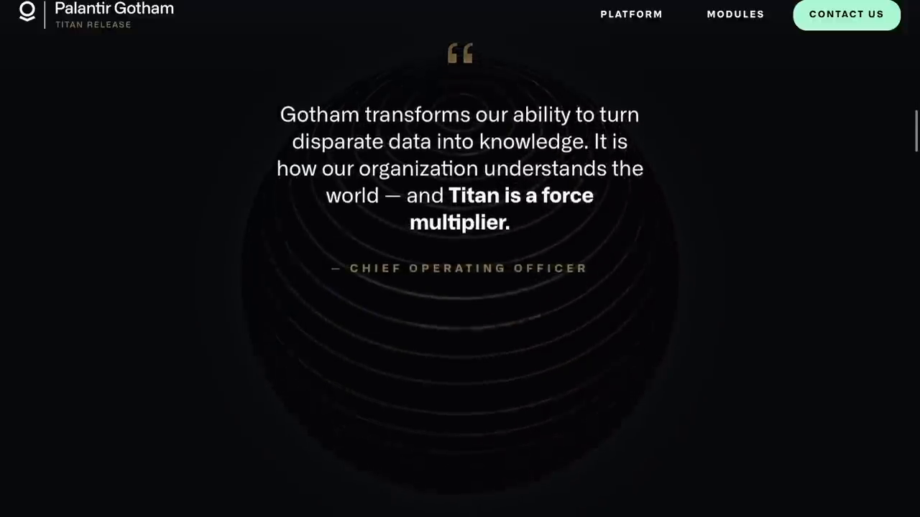
{"action": "scroll", "scroll_direction": "down", "scroll_amount": 3}
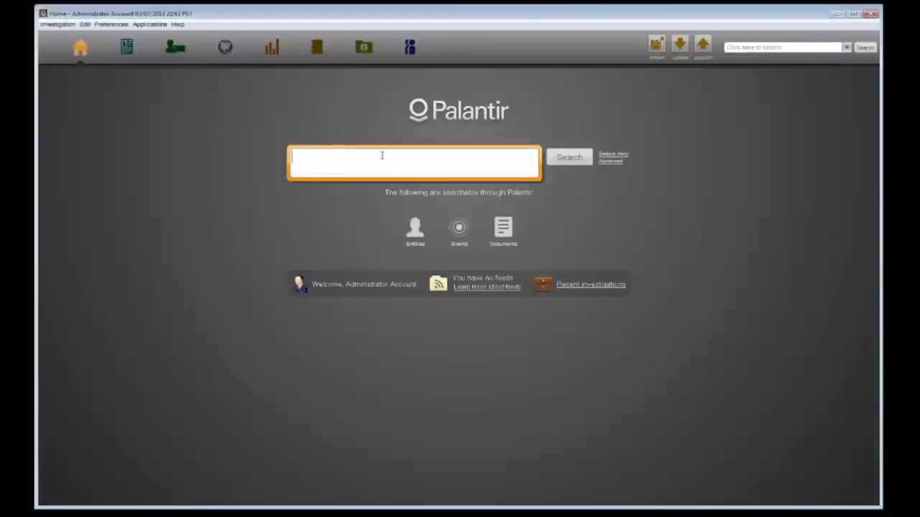
Step: Search for 'William H' to reach the blog post on the Excelsior cabin smoke defect
{"action": "type", "text": "William H"}
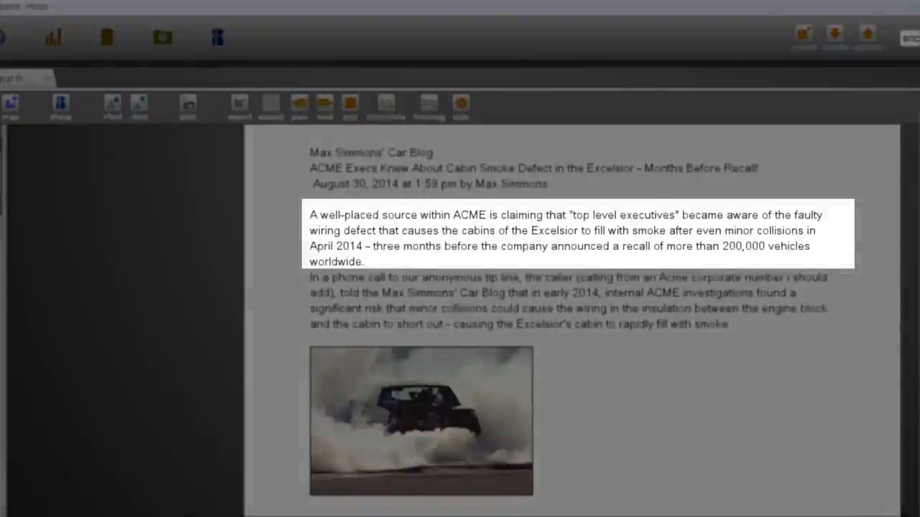
Step: Switch to the Browser view of the Maadi Charity Investigation and select the Cable123 result
{"action": "left_click", "coordinate": [119, 52]}
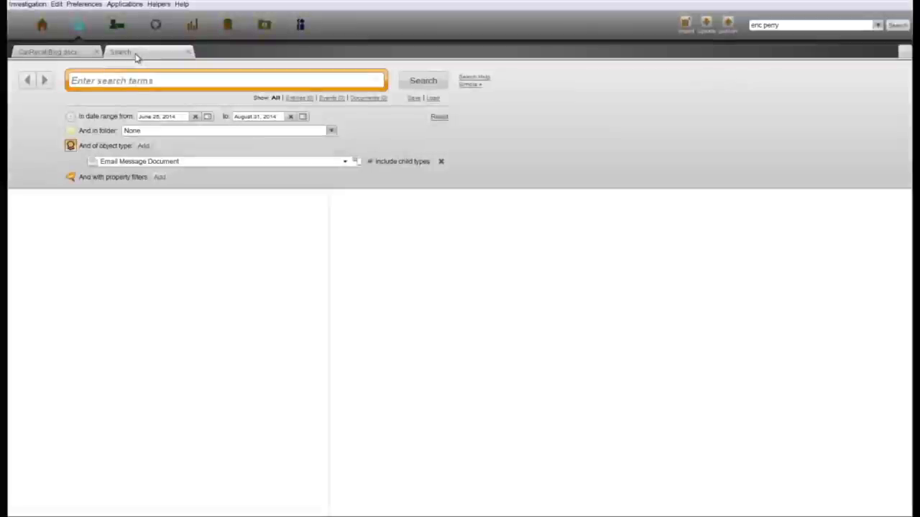
{"action": "left_click", "coordinate": [193, 24]}
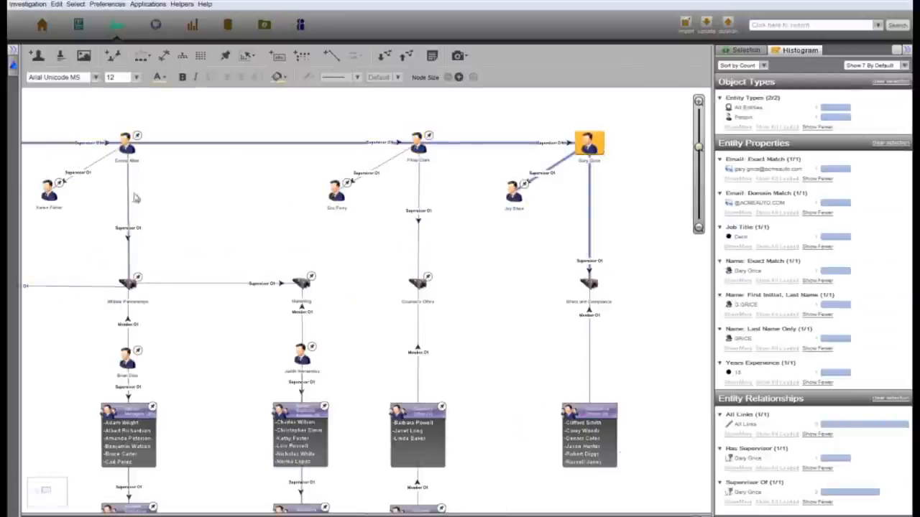
{"action": "left_click", "coordinate": [418, 144]}
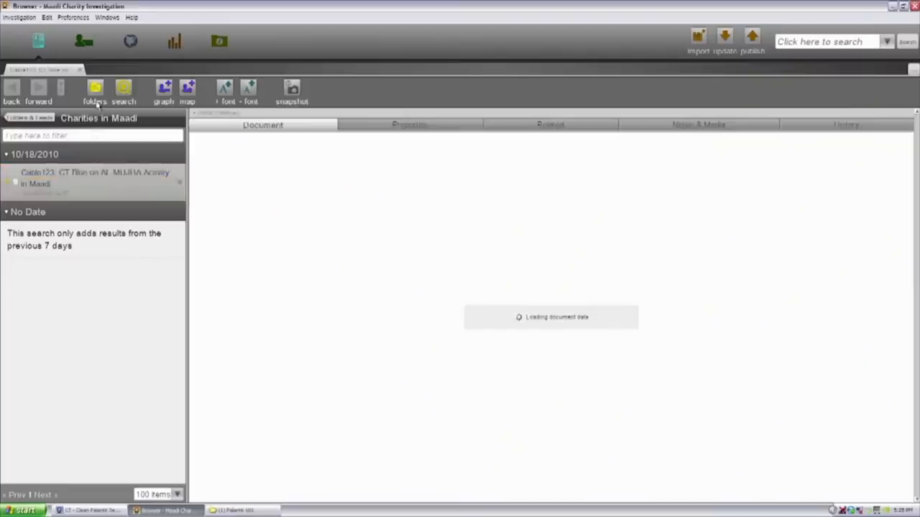
Step: Load the AL-MUJHA Maadi cable and read down to the iconic-symbol attack sentence
{"action": "left_click", "coordinate": [93, 178]}
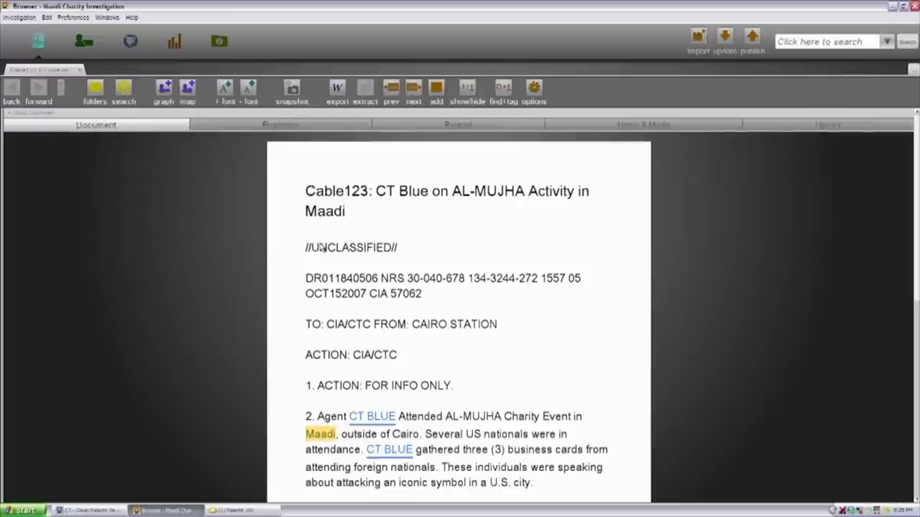
{"action": "mouse_move", "coordinate": [385, 411]}
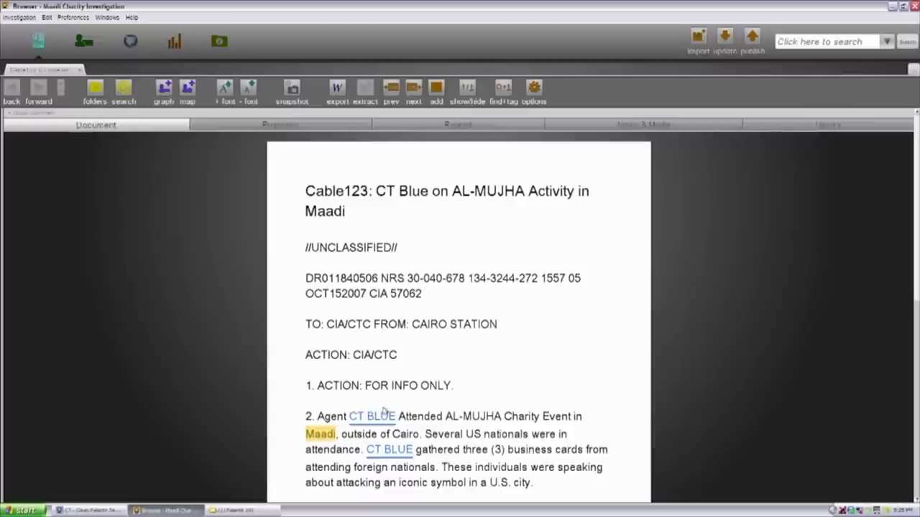
{"action": "mouse_move", "coordinate": [406, 347]}
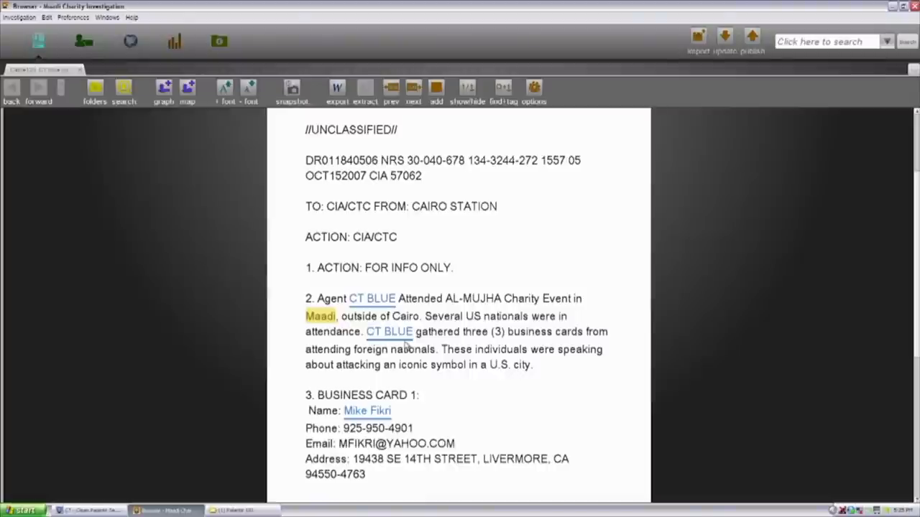
{"action": "mouse_move", "coordinate": [406, 352]}
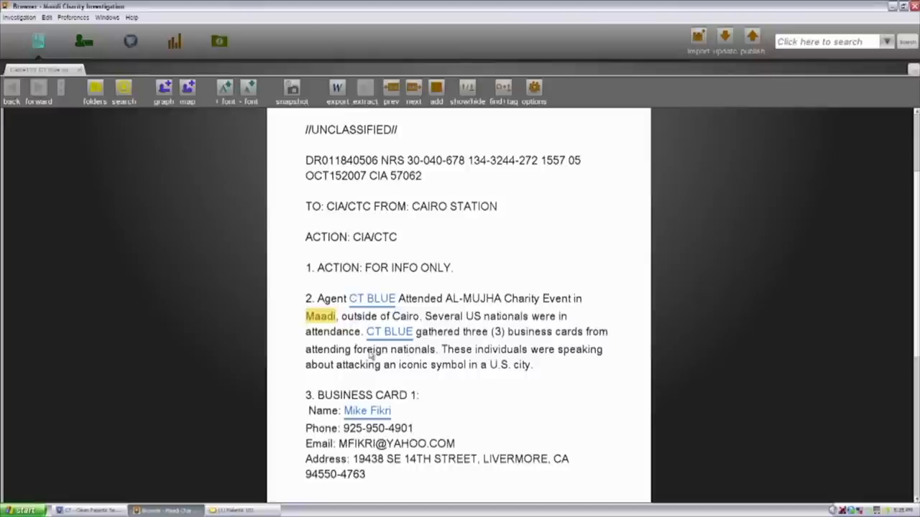
{"action": "scroll", "scroll_direction": "down", "scroll_amount": 3}
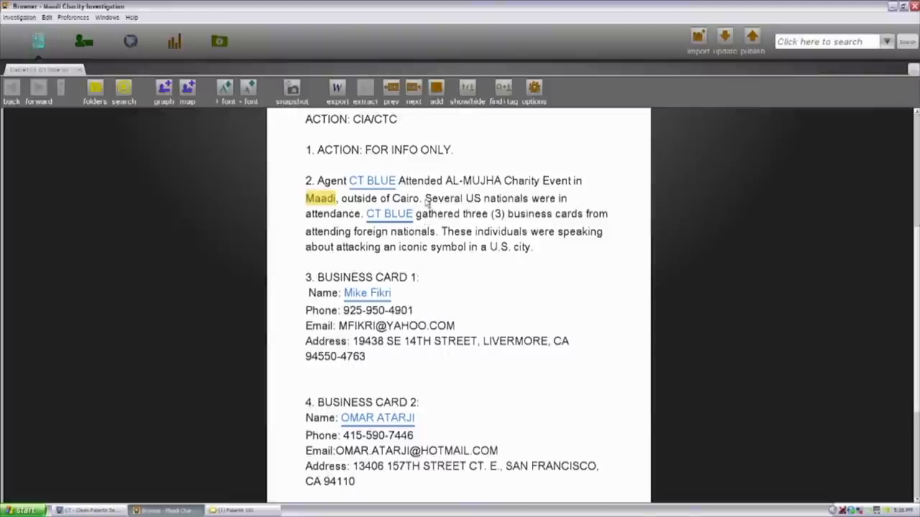
{"action": "mouse_move", "coordinate": [466, 241]}
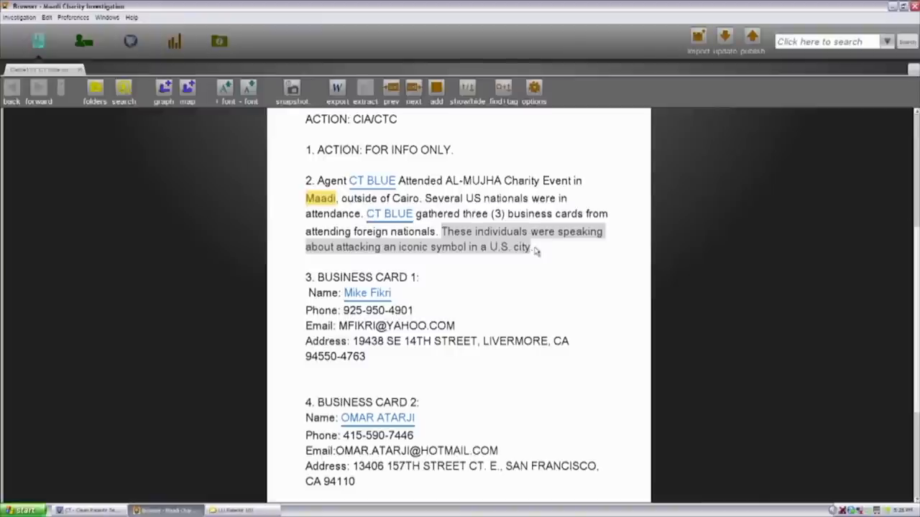
Step: Select the name and phone number on Business Card 1 in the cable
{"action": "scroll", "scroll_direction": "down", "scroll_amount": 3}
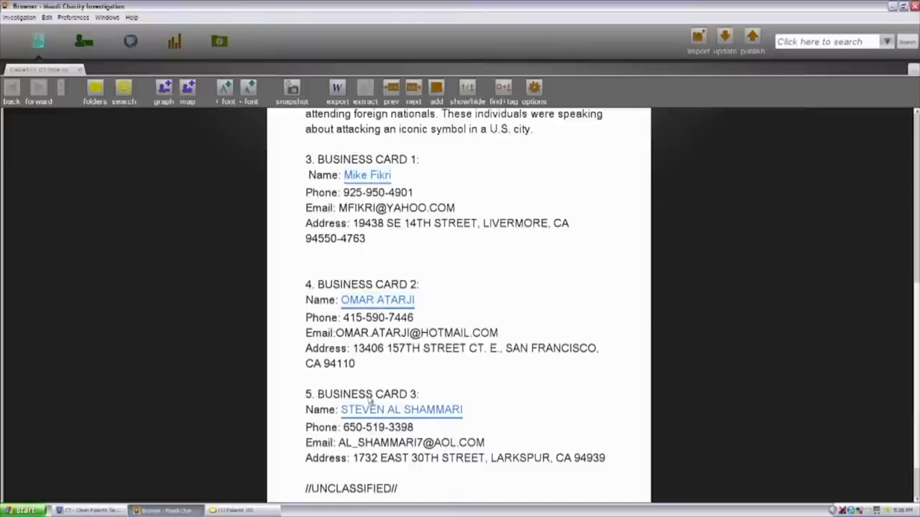
{"action": "double_click", "coordinate": [368, 175]}
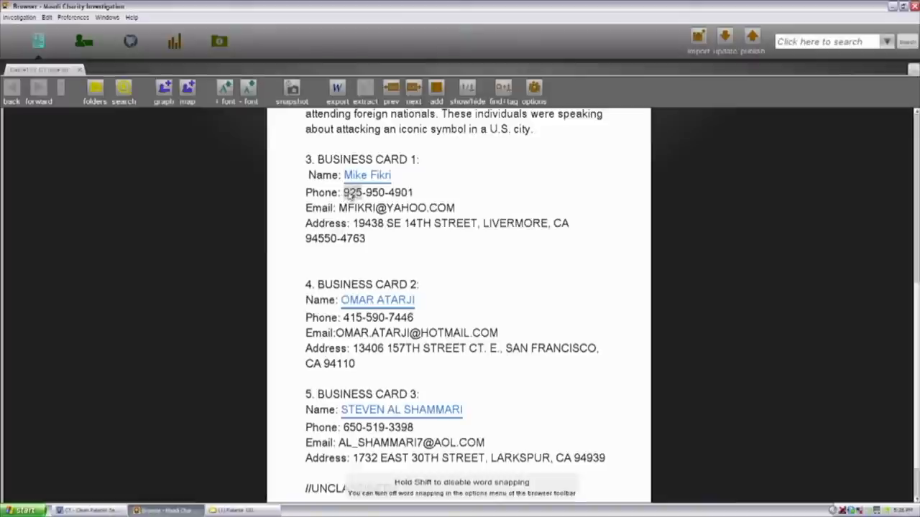
{"action": "left_click_drag", "start_coordinate": [344, 175], "coordinate": [414, 192]}
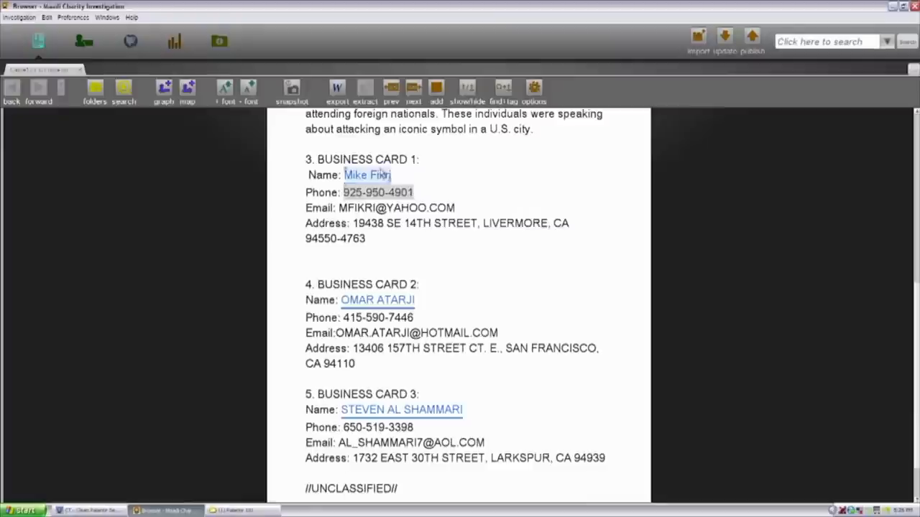